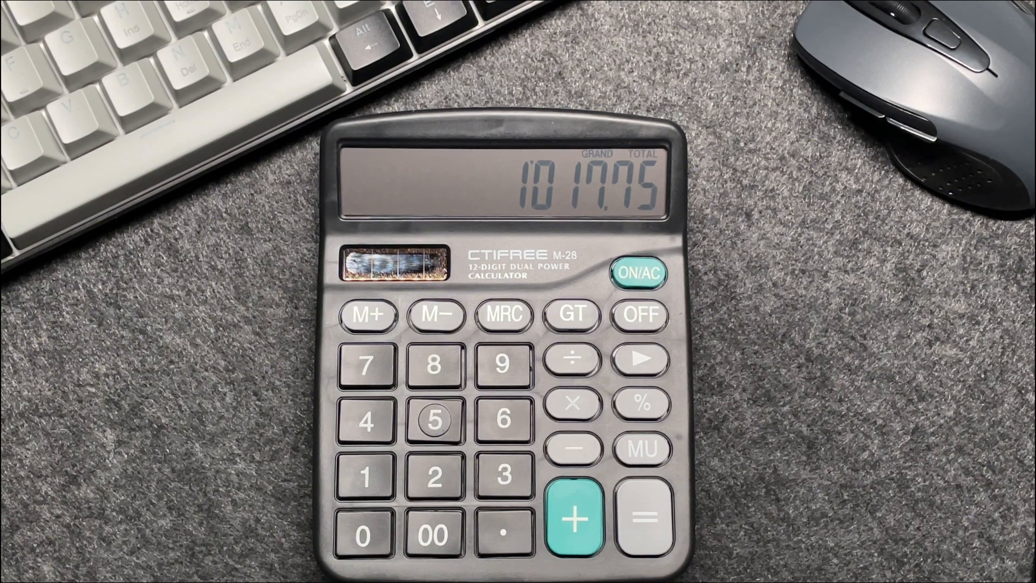
Clear the 1017.75 grand total with ON/AC so the display reads 0.
click(639, 273)
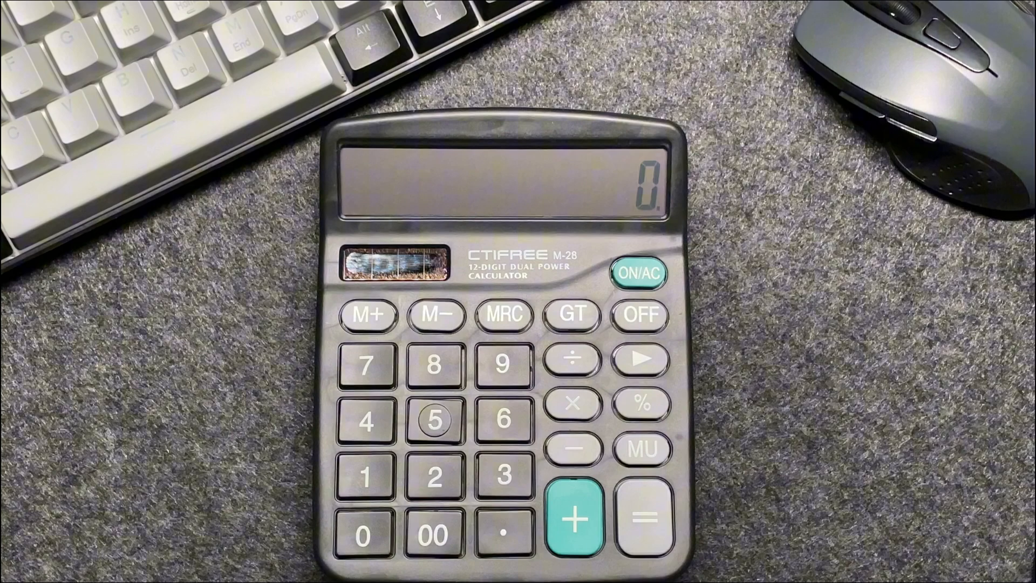